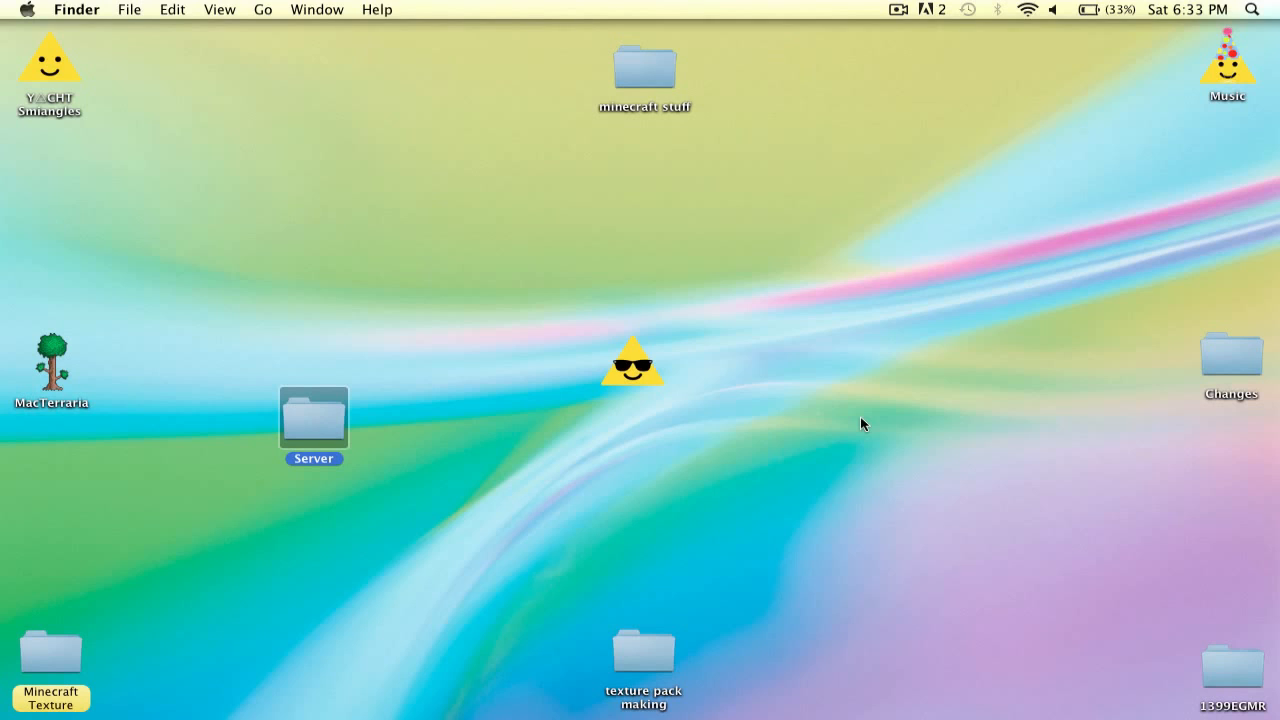
Deselect the Server folder on the desktop
{"action": "left_click", "coordinate": [727, 262]}
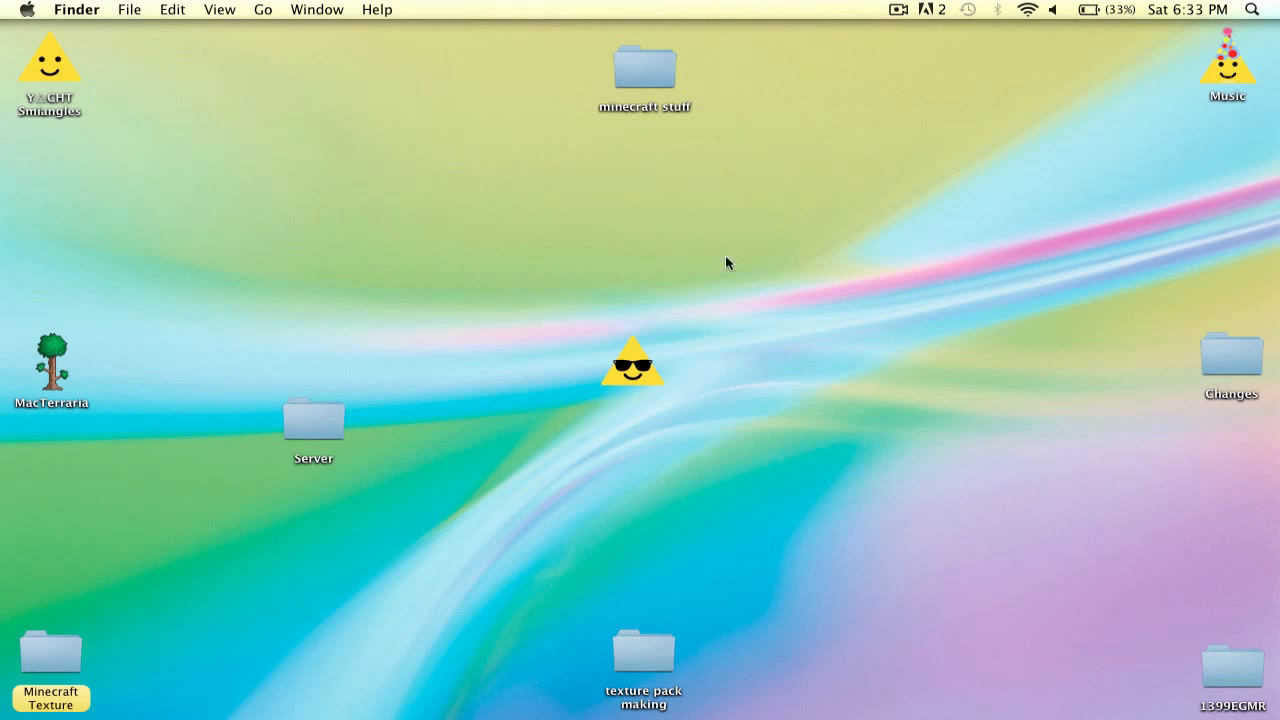
{"action": "mouse_move", "coordinate": [847, 710]}
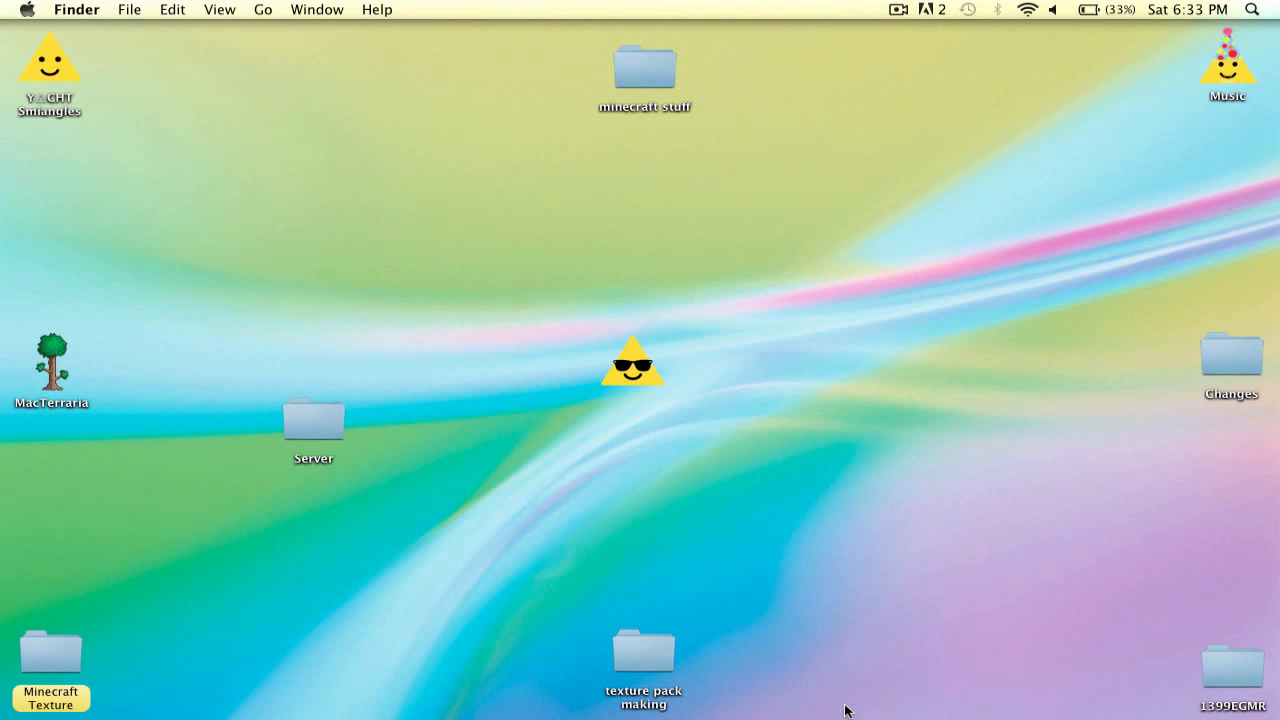
{"action": "mouse_move", "coordinate": [935, 211]}
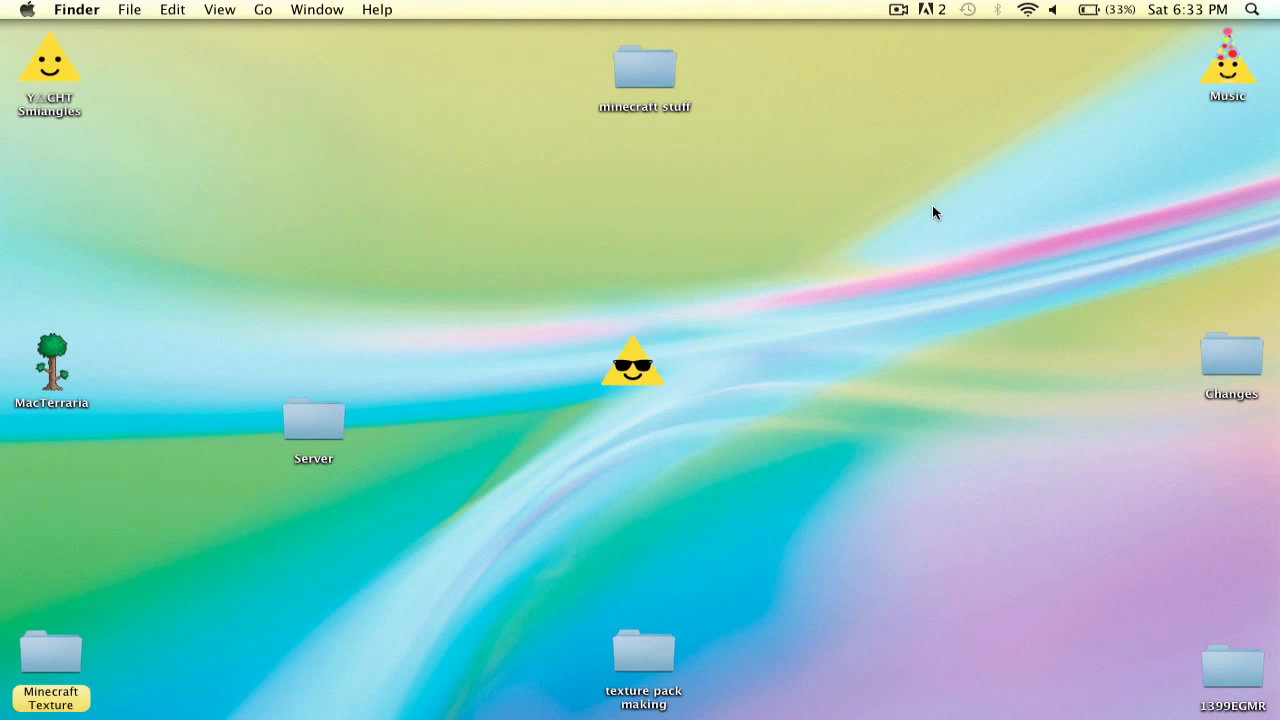
{"action": "mouse_move", "coordinate": [438, 454]}
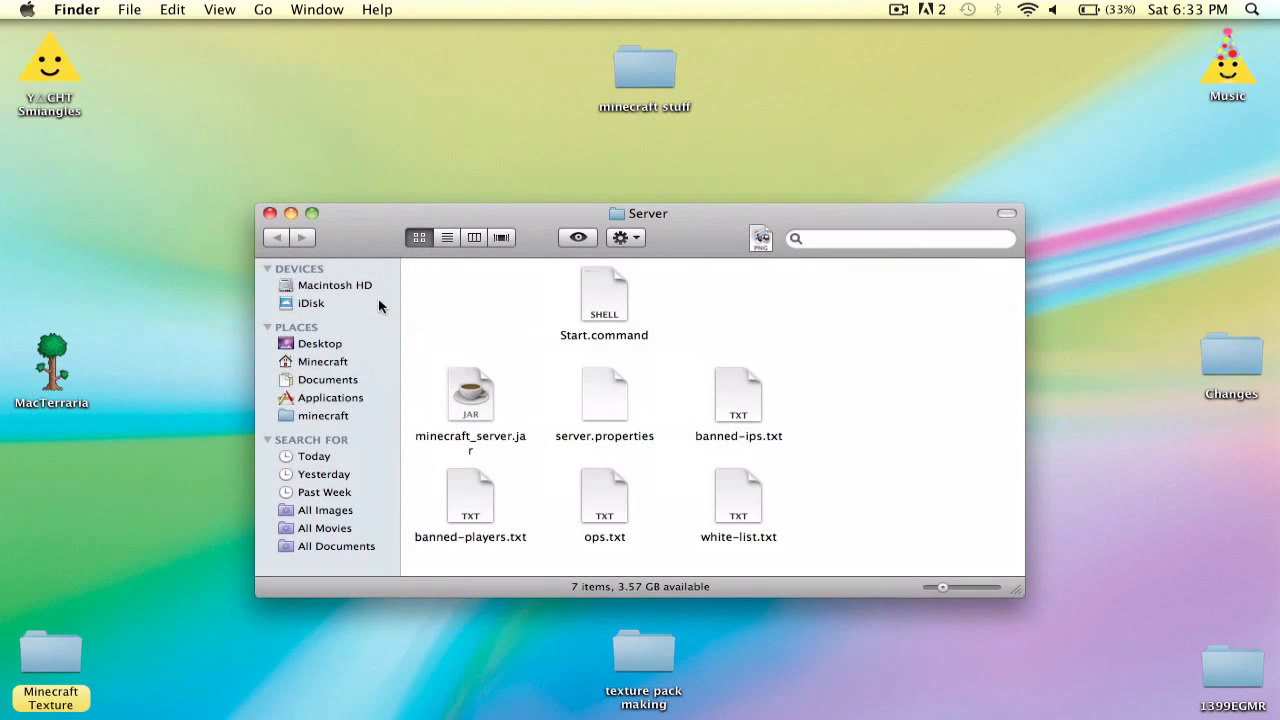
{"action": "mouse_move", "coordinate": [558, 275]}
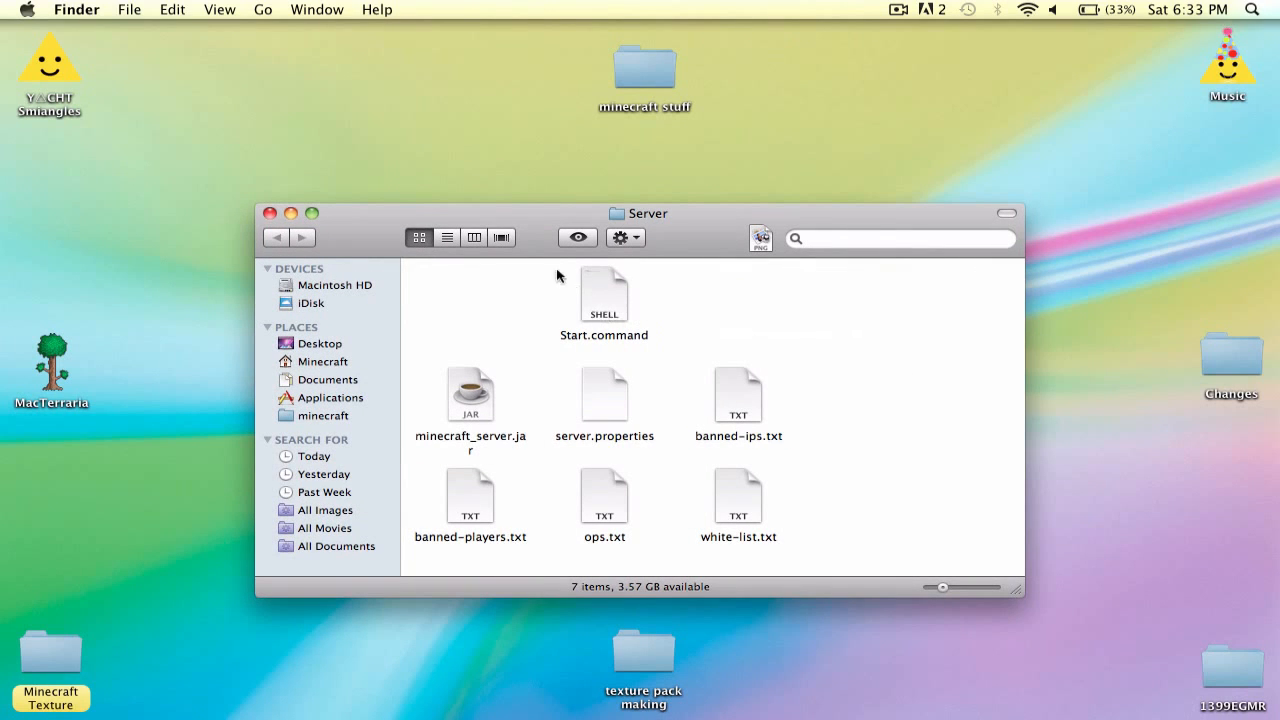
{"action": "mouse_move", "coordinate": [398, 478]}
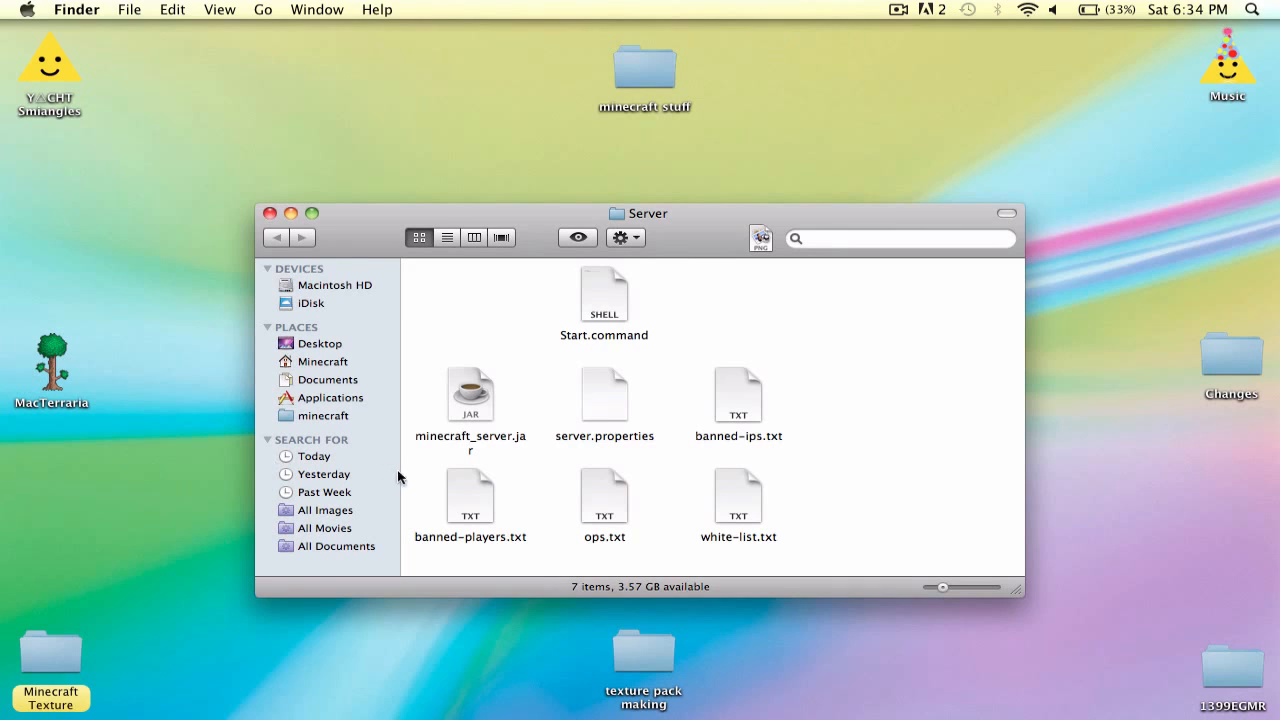
Open the minecraft game folder from the sidebar
{"action": "left_click", "coordinate": [129, 9]}
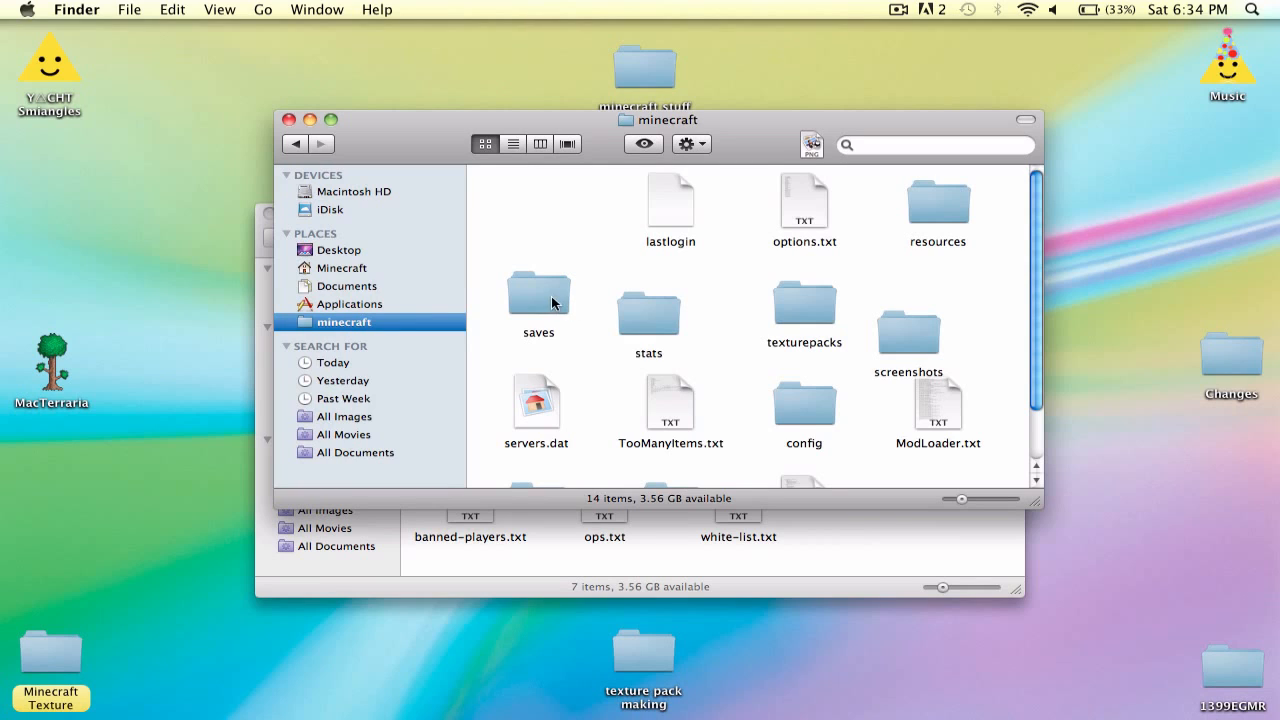
Open saves and drag the SkyBlock2.1 world folder onto the desktop
{"action": "double_click", "coordinate": [538, 293]}
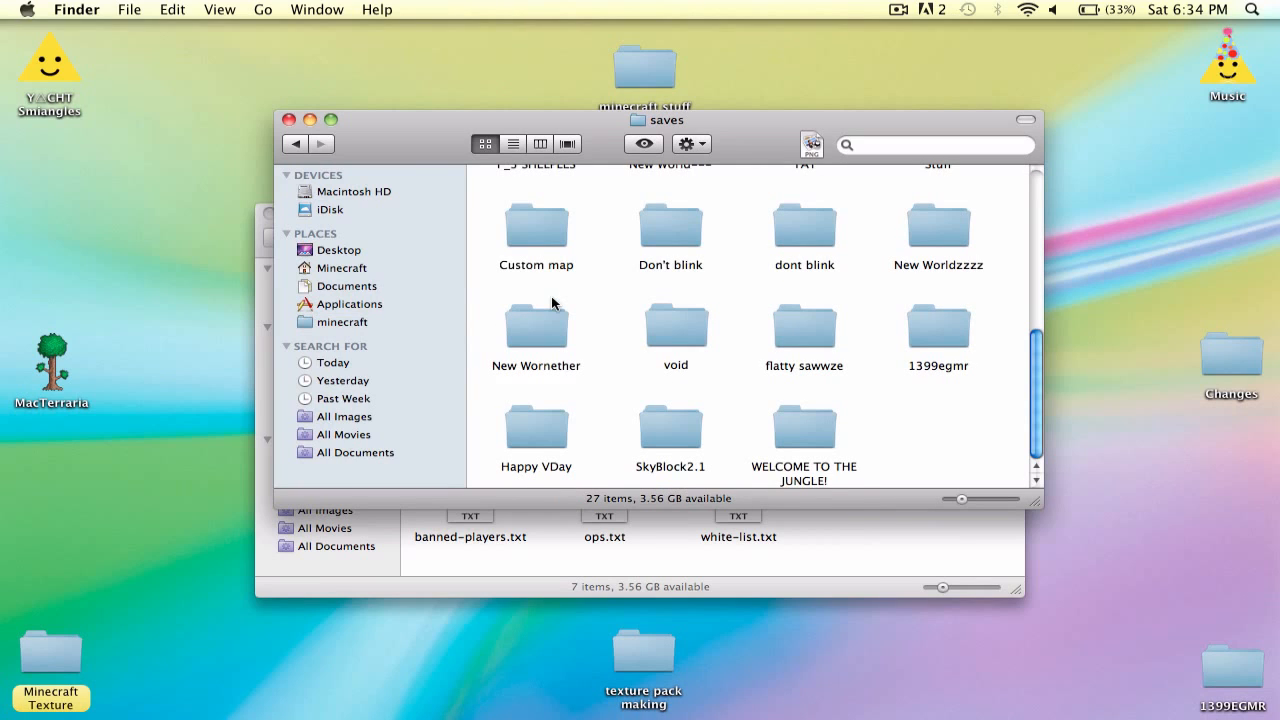
{"action": "mouse_move", "coordinate": [667, 432]}
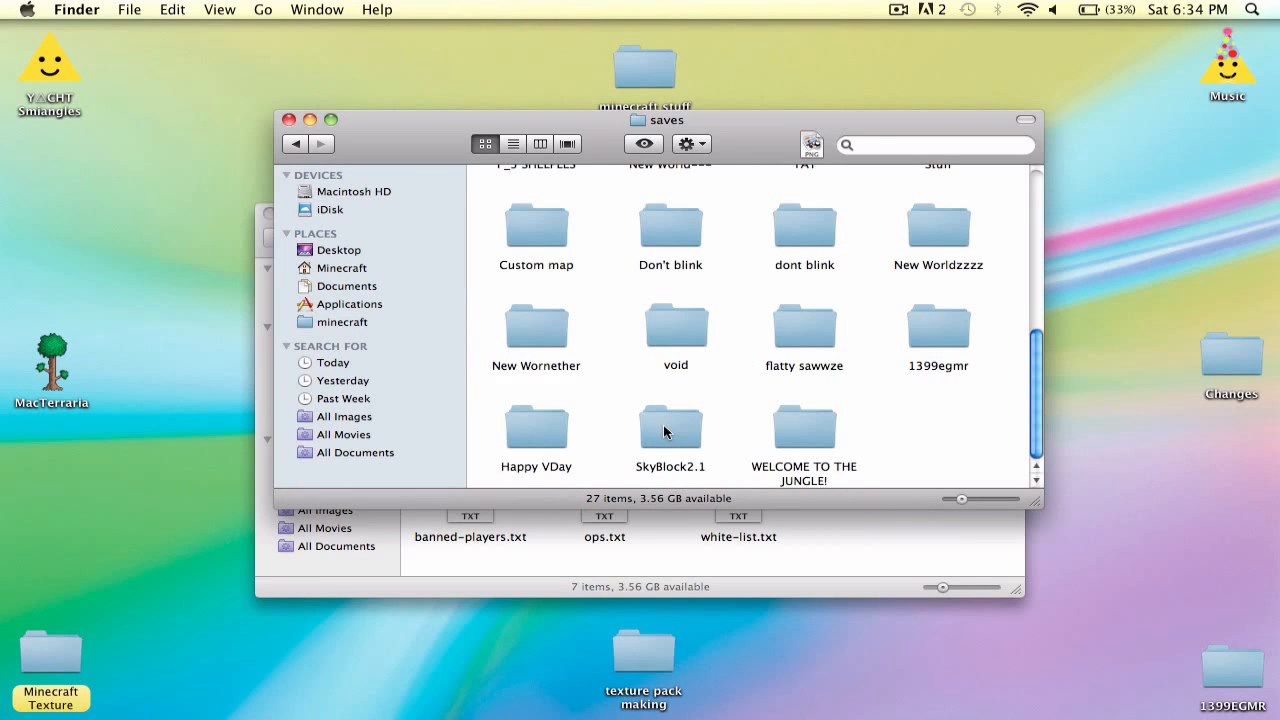
{"action": "left_click", "coordinate": [670, 427]}
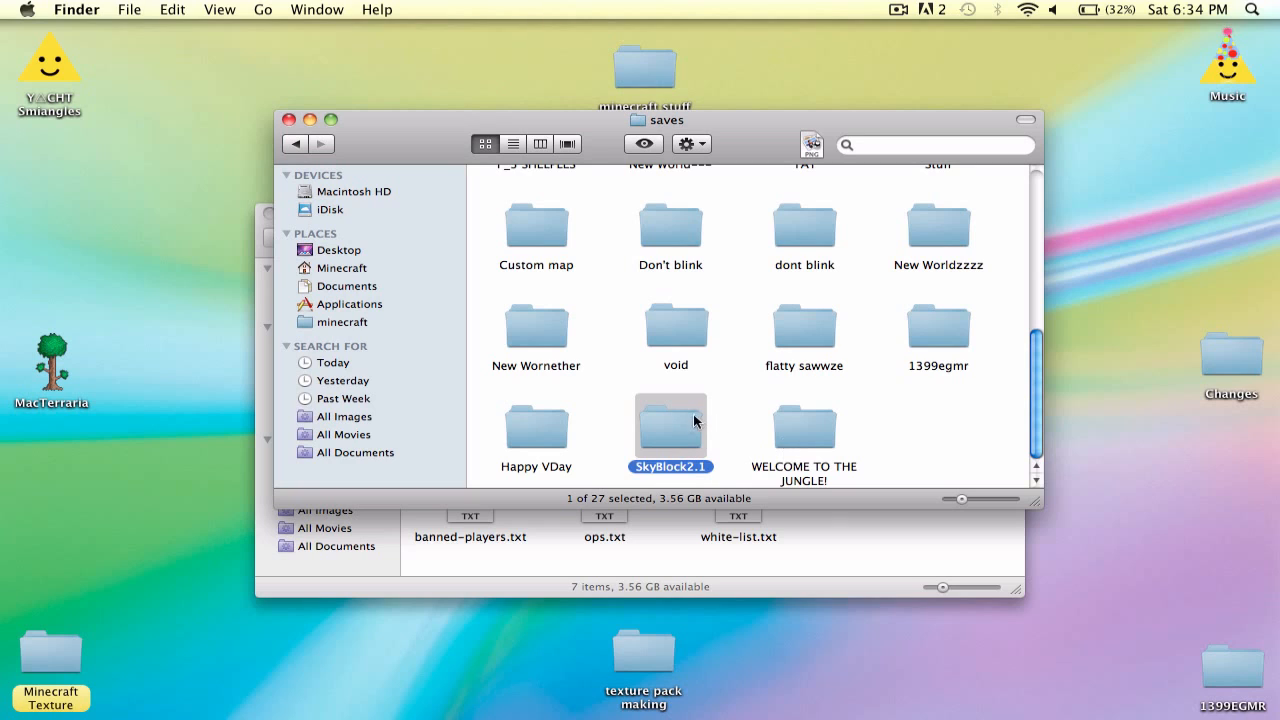
{"action": "left_click_drag", "start_coordinate": [671, 425], "coordinate": [740, 465]}
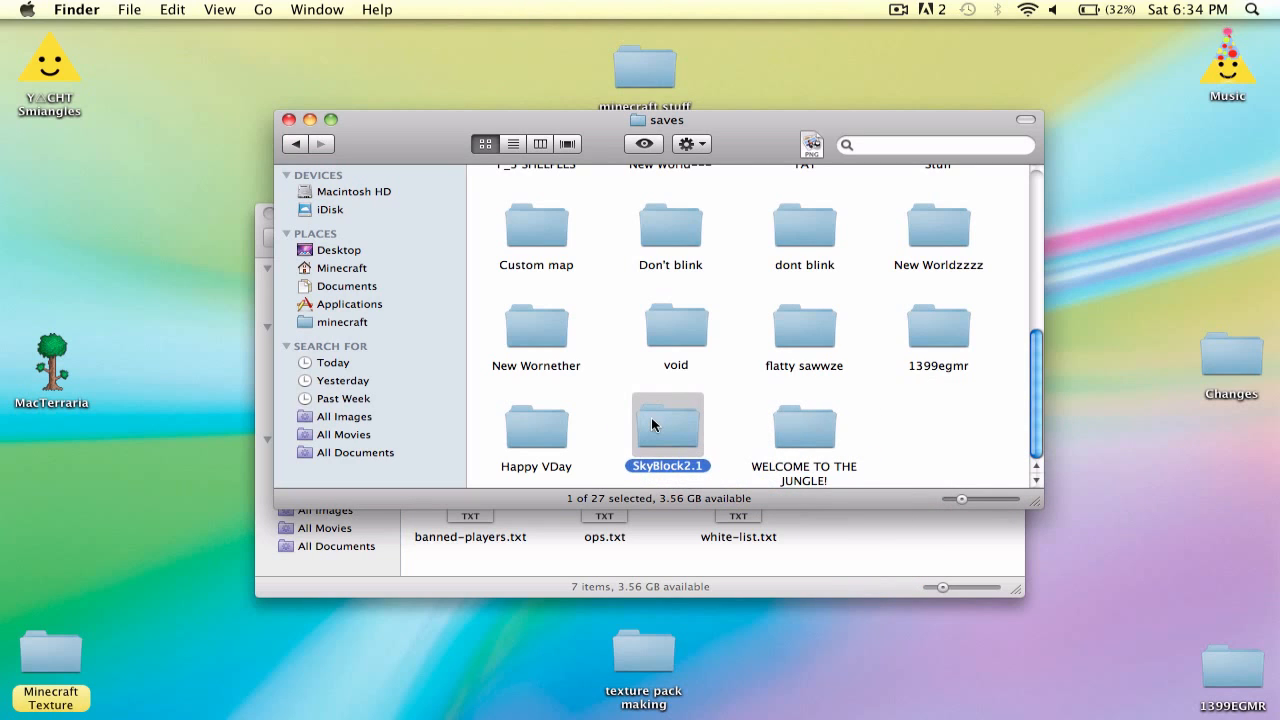
{"action": "mouse_move", "coordinate": [727, 312]}
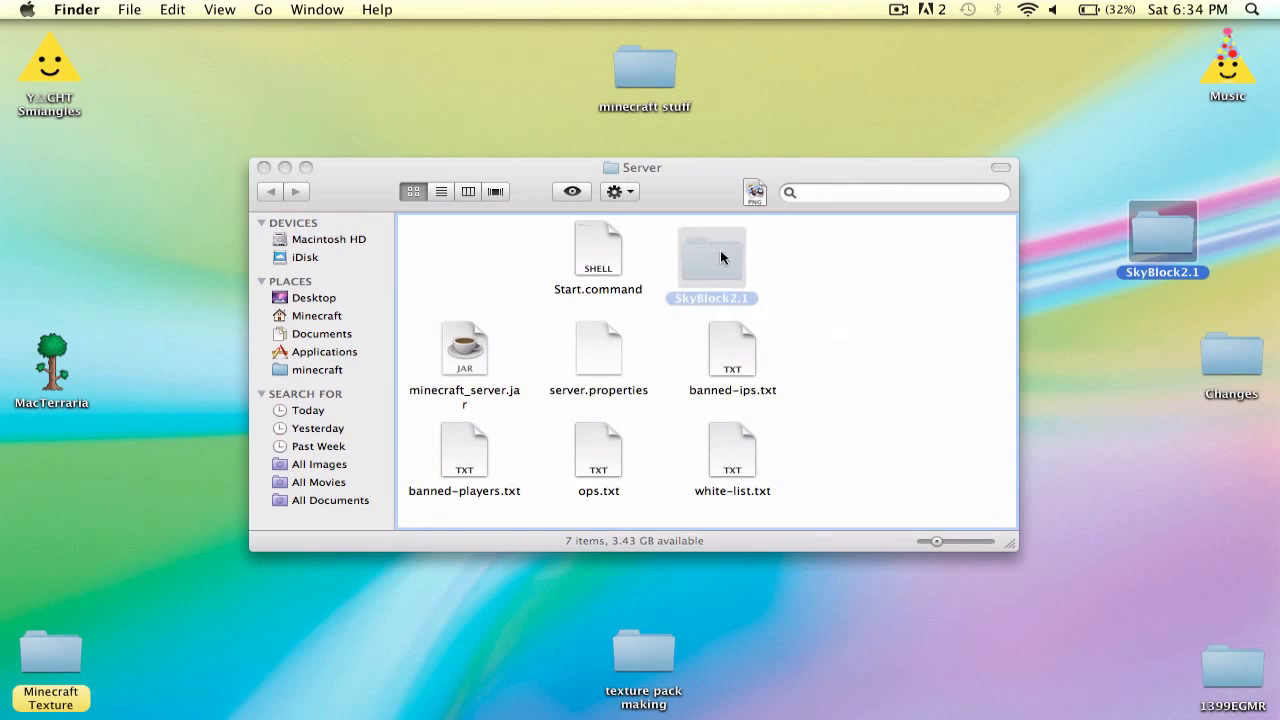
Drag SkyBlock2.1 from the desktop into the Server window
{"action": "left_click_drag", "start_coordinate": [711, 258], "coordinate": [1161, 230]}
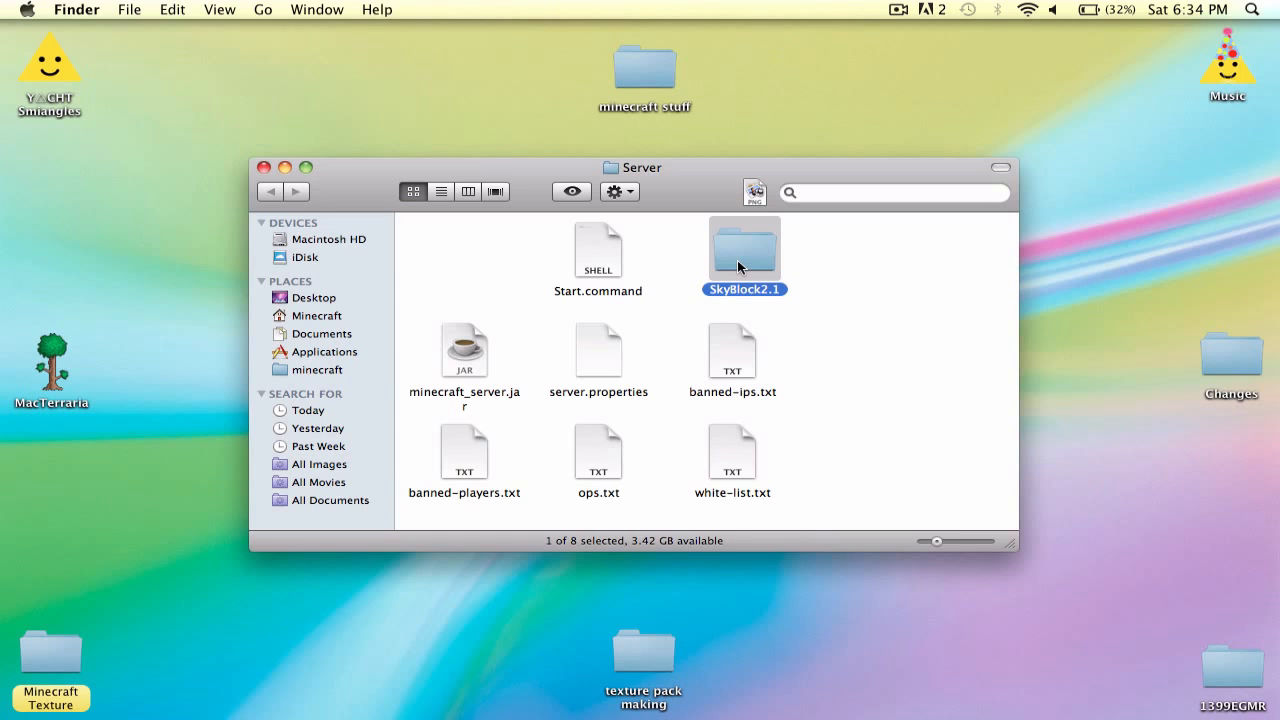
{"action": "mouse_move", "coordinate": [584, 359]}
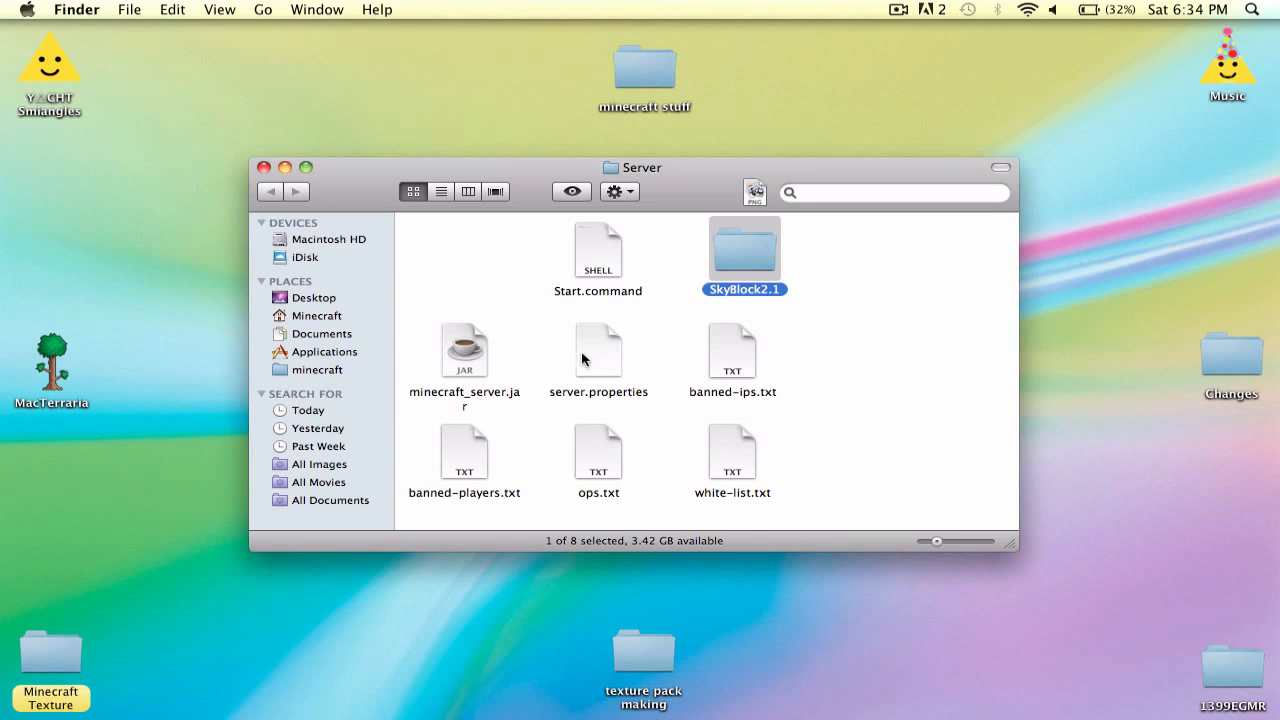
{"action": "mouse_move", "coordinate": [588, 360]}
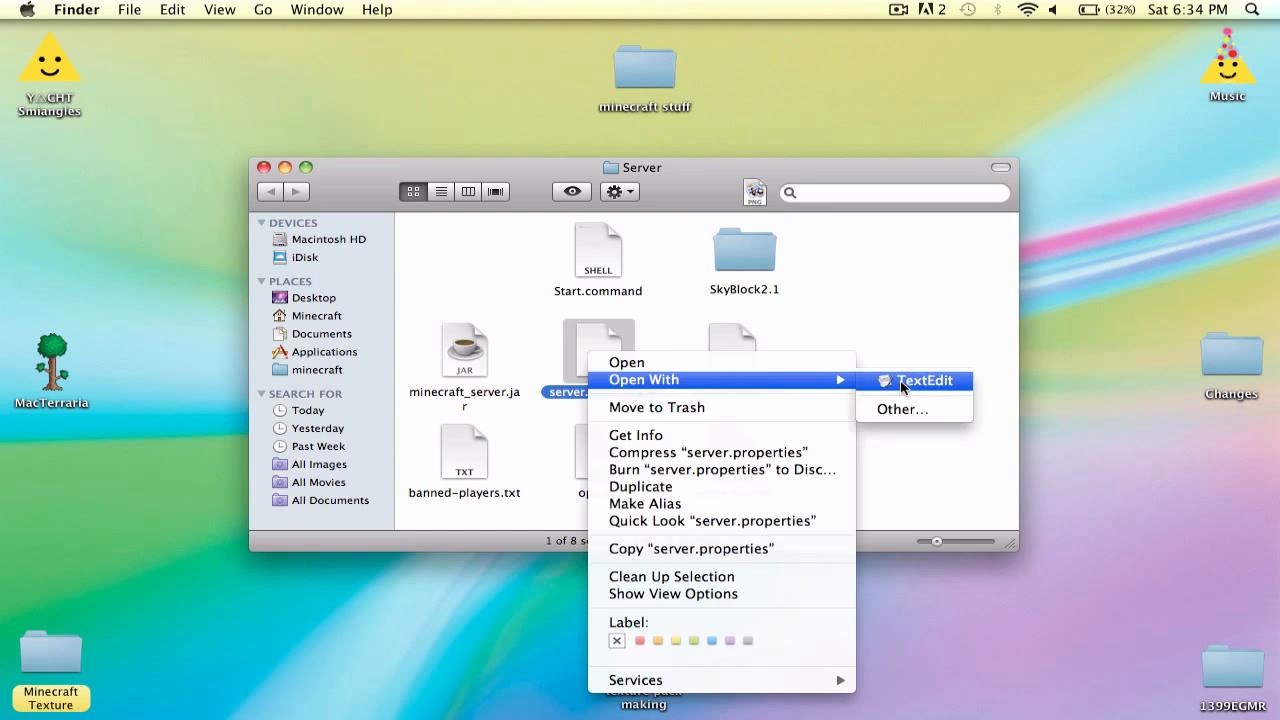
Open server.properties in TextEdit and replace level-name 'world' with 'Skyblock2.1'
{"action": "left_click", "coordinate": [919, 381]}
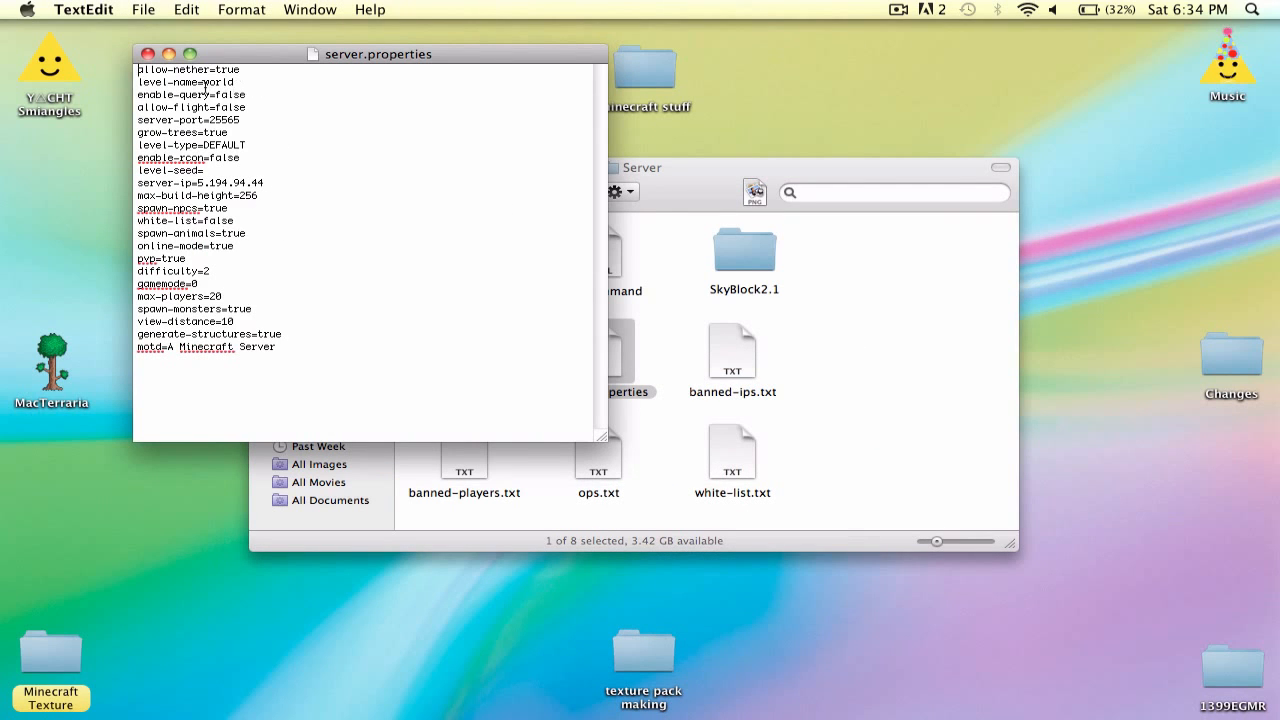
{"action": "double_click", "coordinate": [220, 82]}
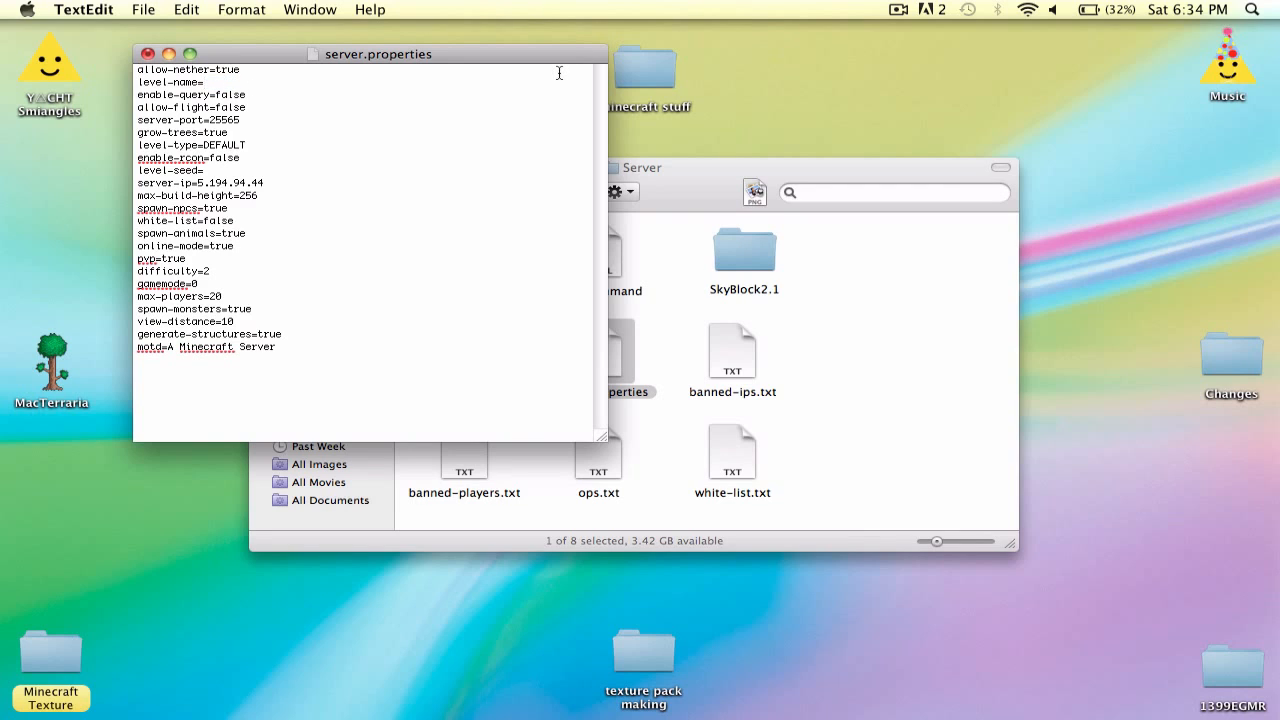
{"action": "type", "text": "Skyblock"}
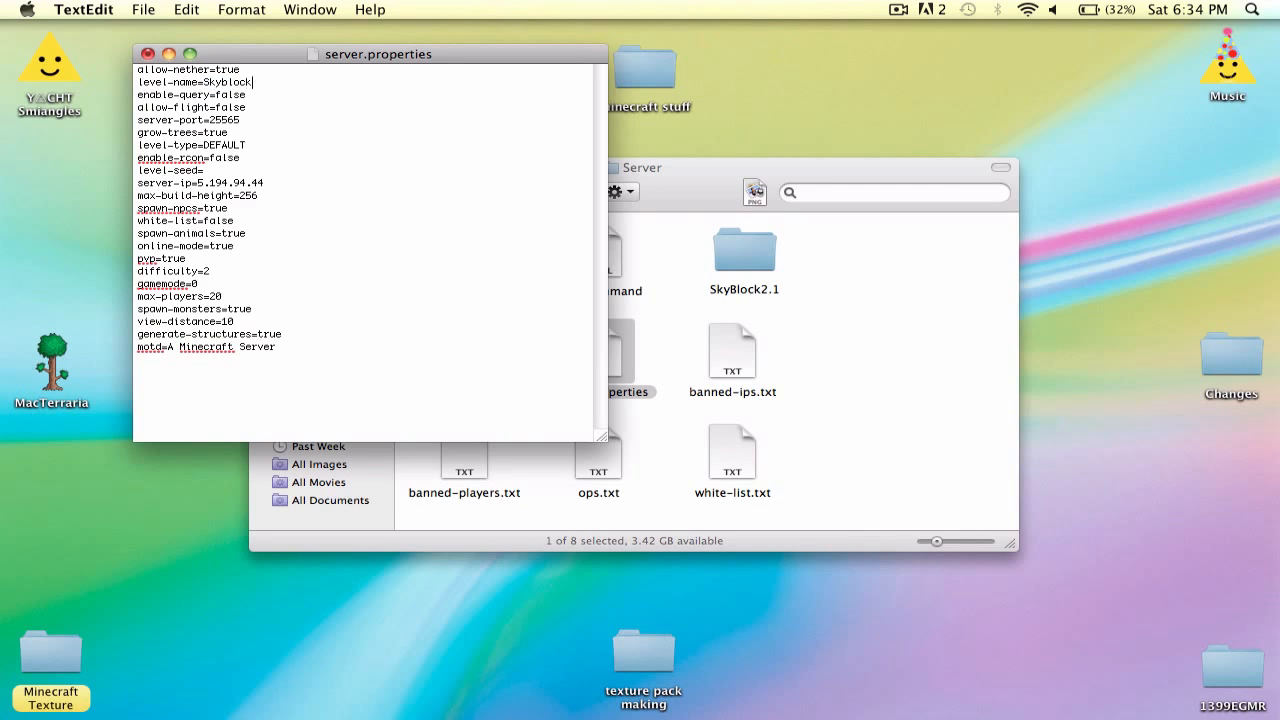
{"action": "type", "text": "2.1"}
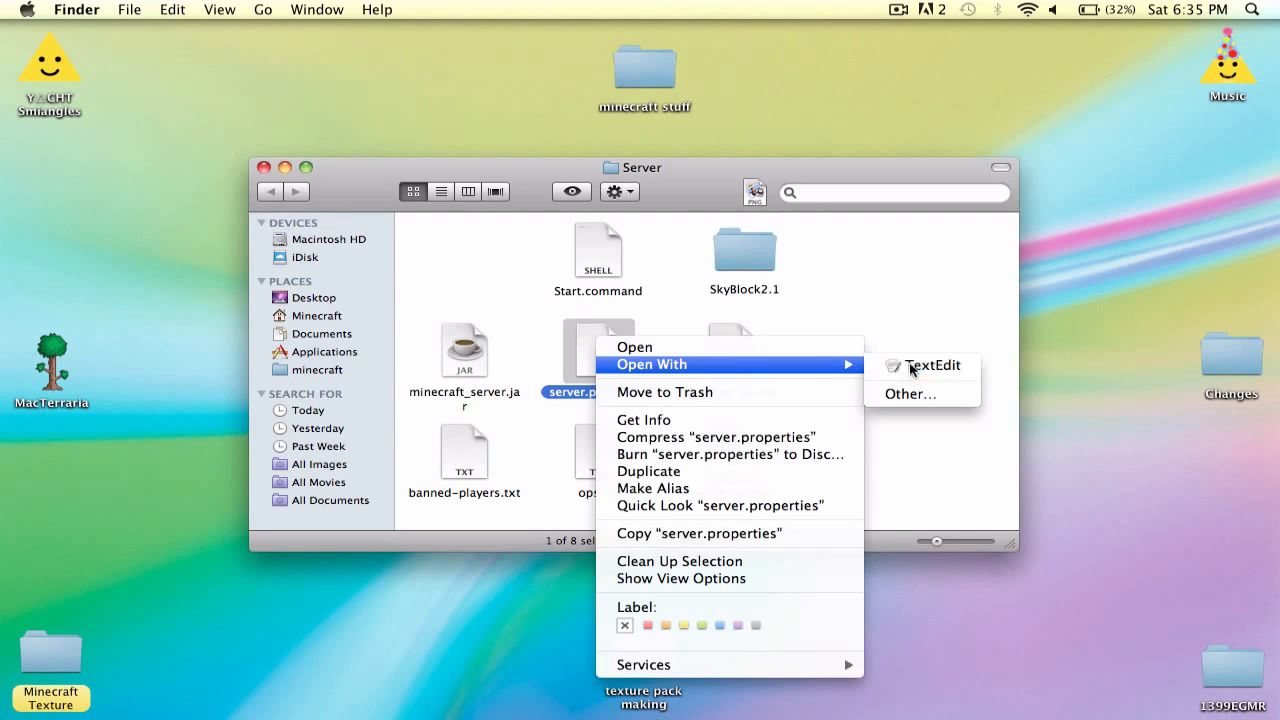
Reopen server.properties in TextEdit and change level-name back to 'world'
{"action": "left_click", "coordinate": [929, 365]}
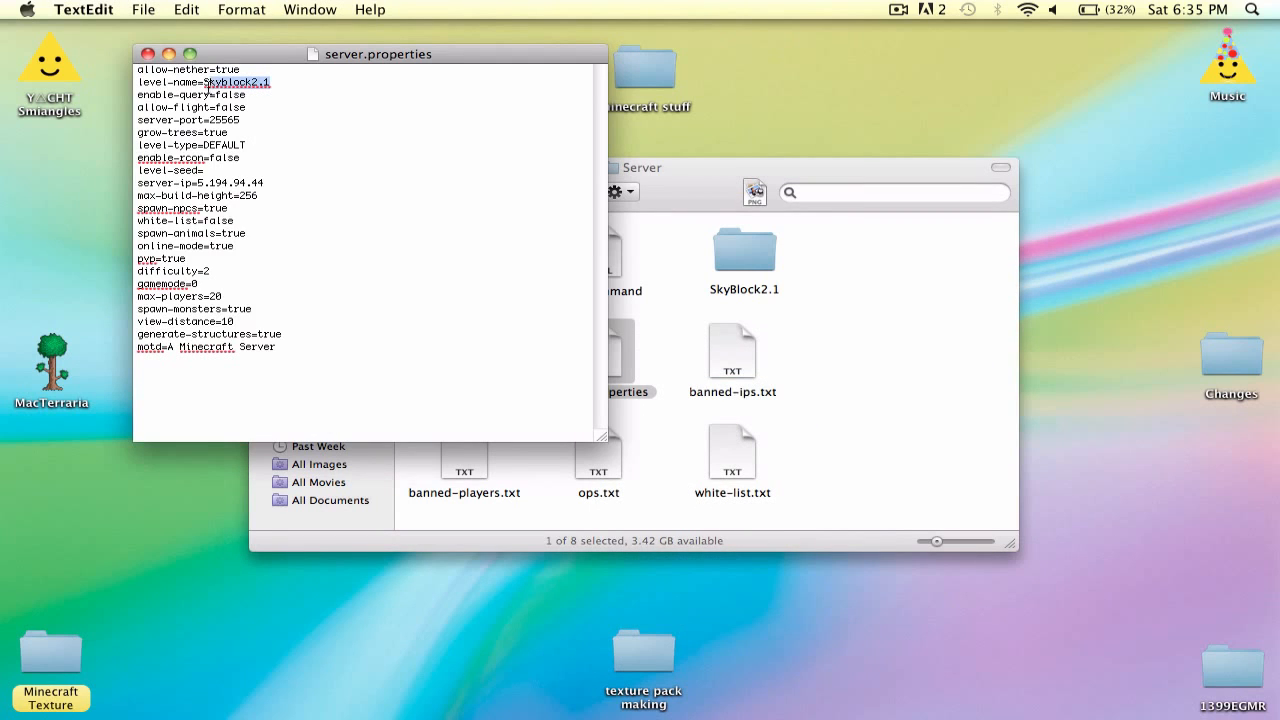
{"action": "type", "text": "wo"}
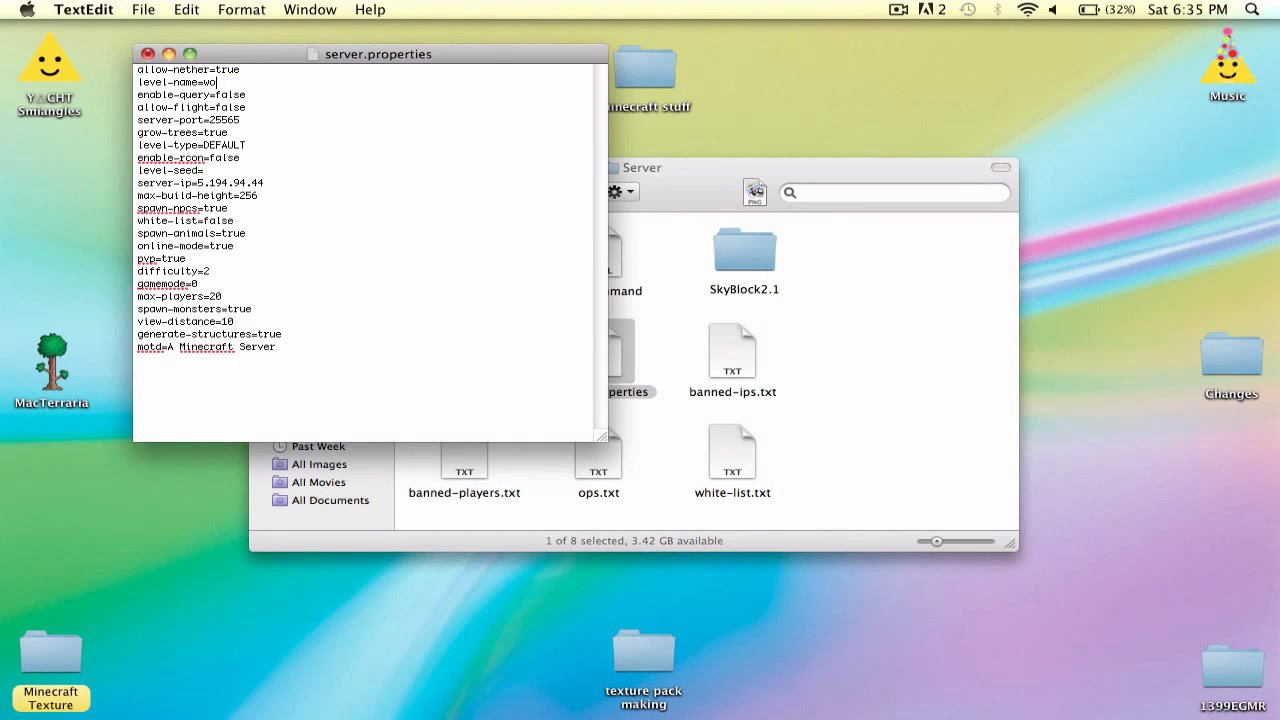
{"action": "type", "text": "rld"}
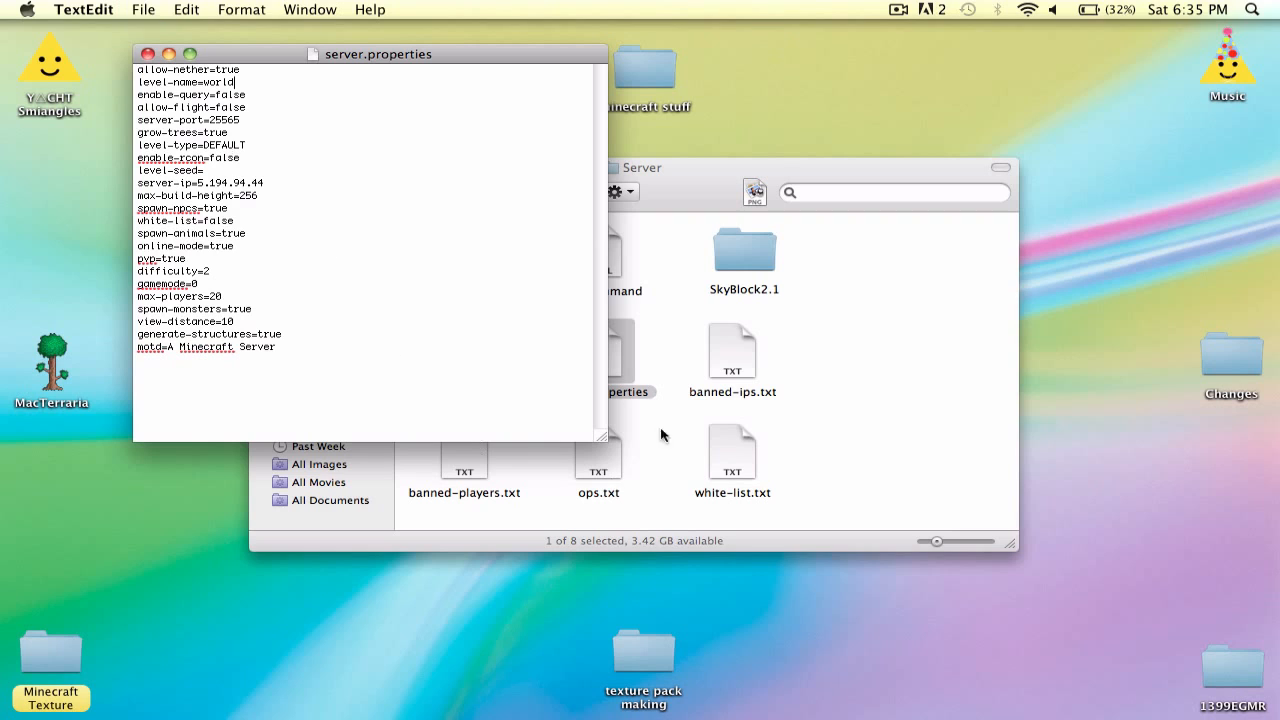
{"action": "left_click", "coordinate": [745, 255]}
{"action": "type", "text": "world"}
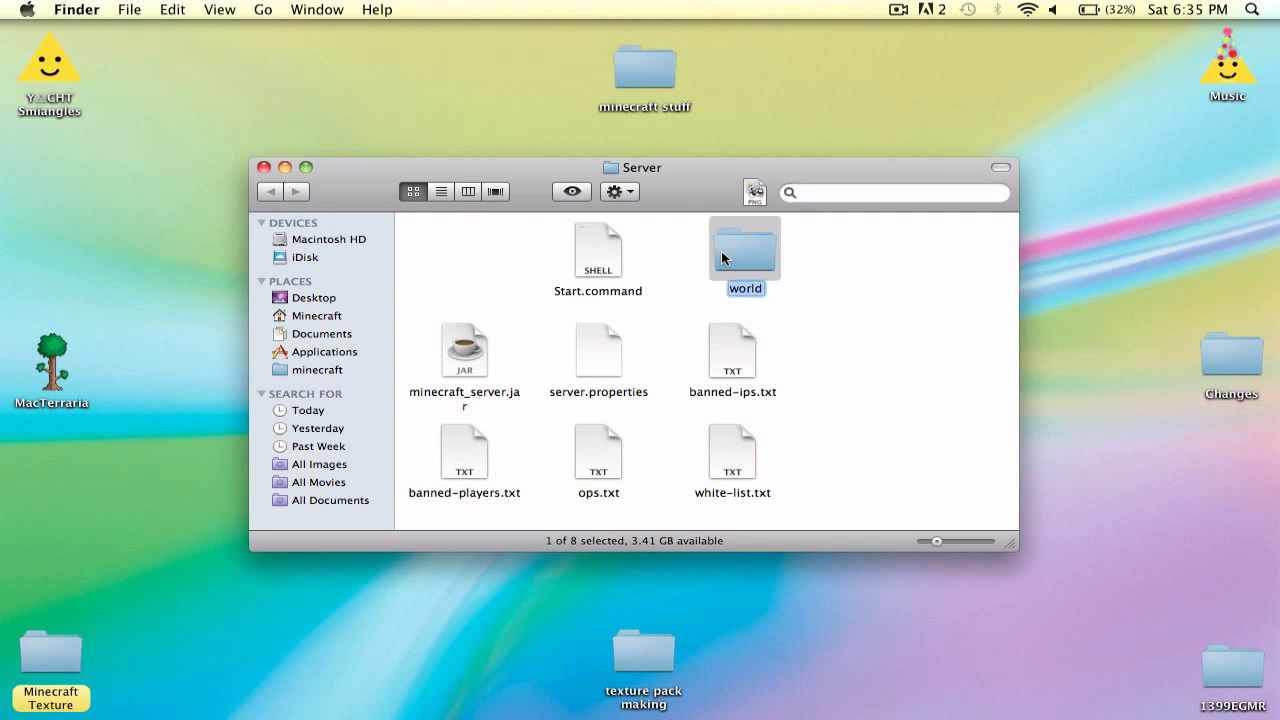
Rename the world folder to 'SkyBlock2.1', then select server.properties
{"action": "type", "text": "SkyBlock2.1"}
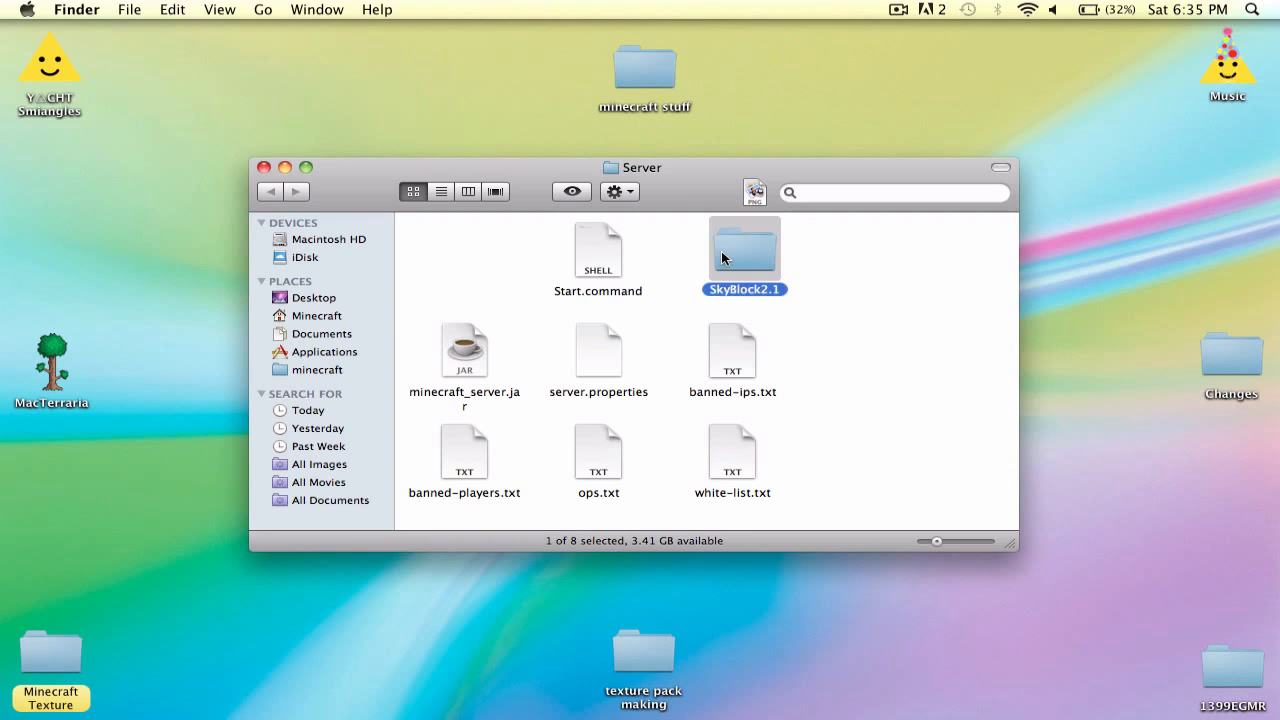
{"action": "left_click", "coordinate": [615, 340]}
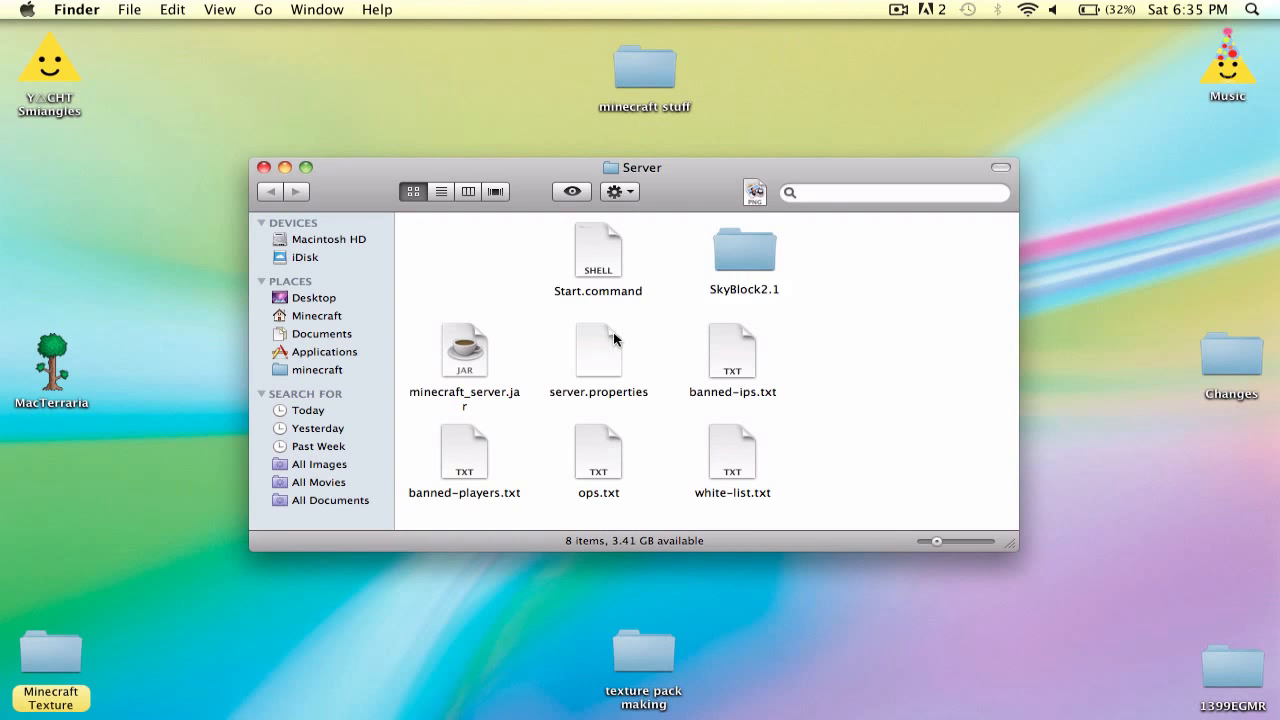
{"action": "left_click", "coordinate": [598, 350]}
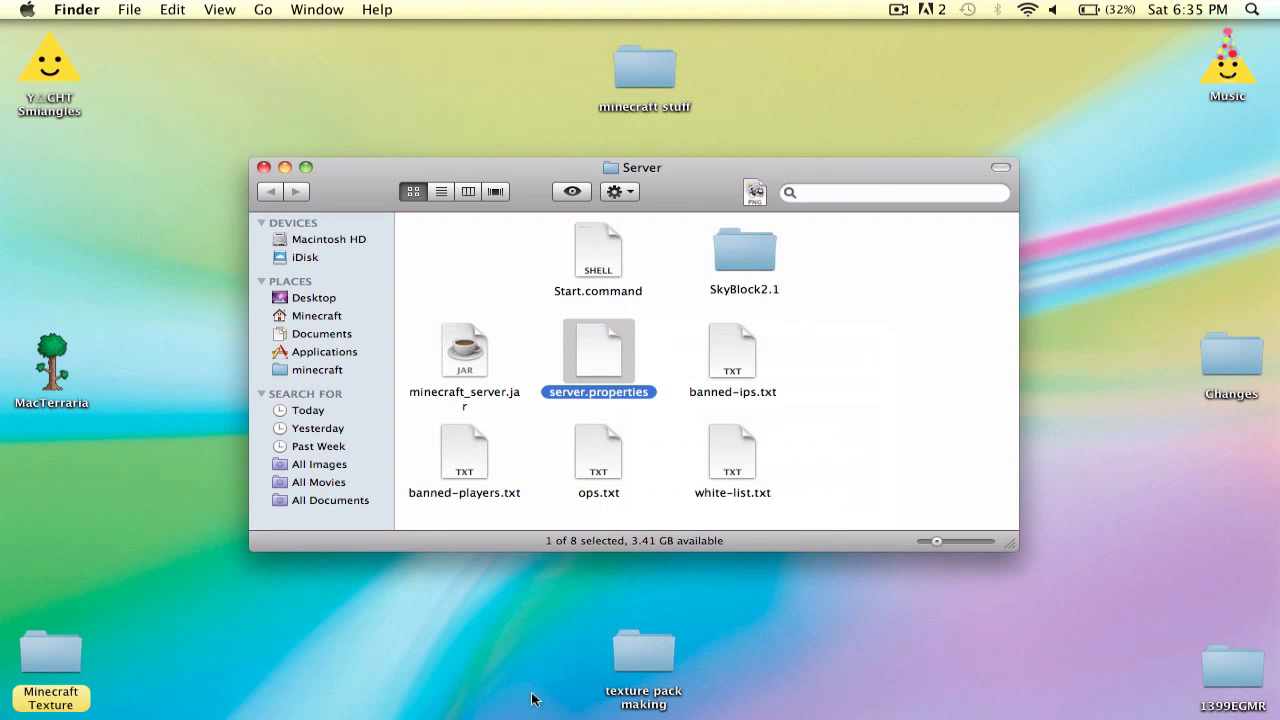
{"action": "mouse_move", "coordinate": [765, 248]}
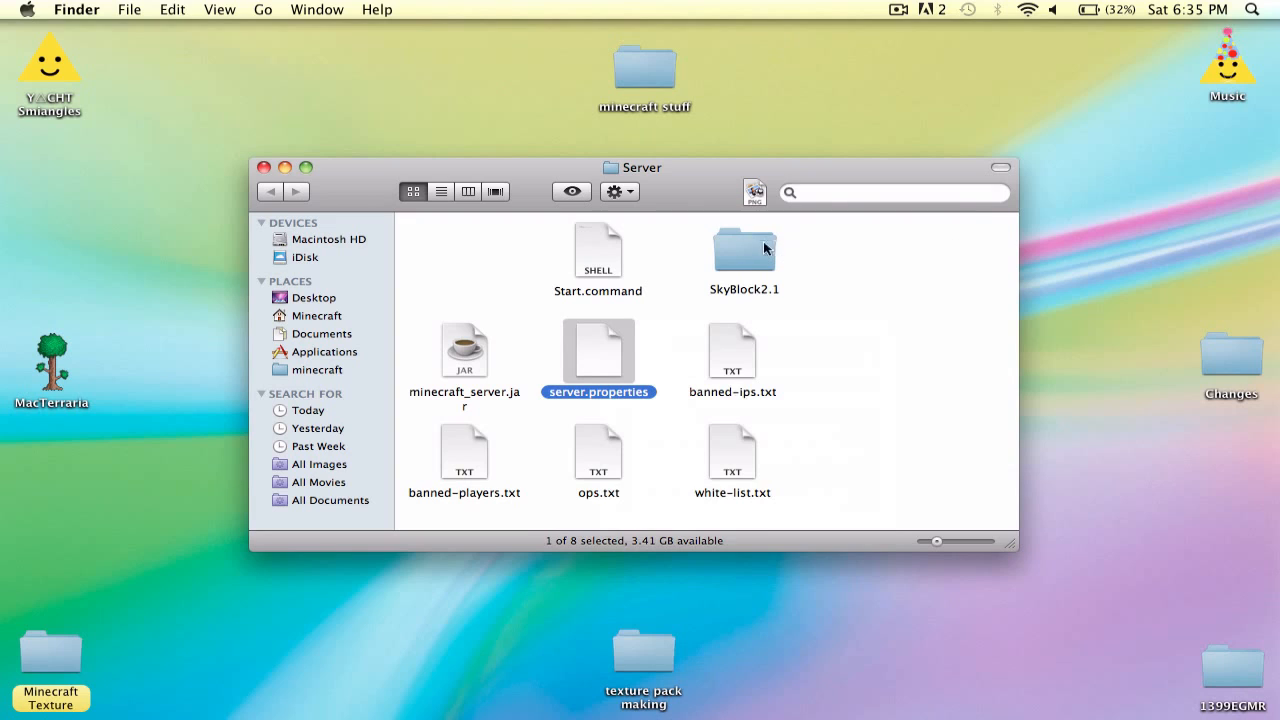
{"action": "mouse_move", "coordinate": [820, 276]}
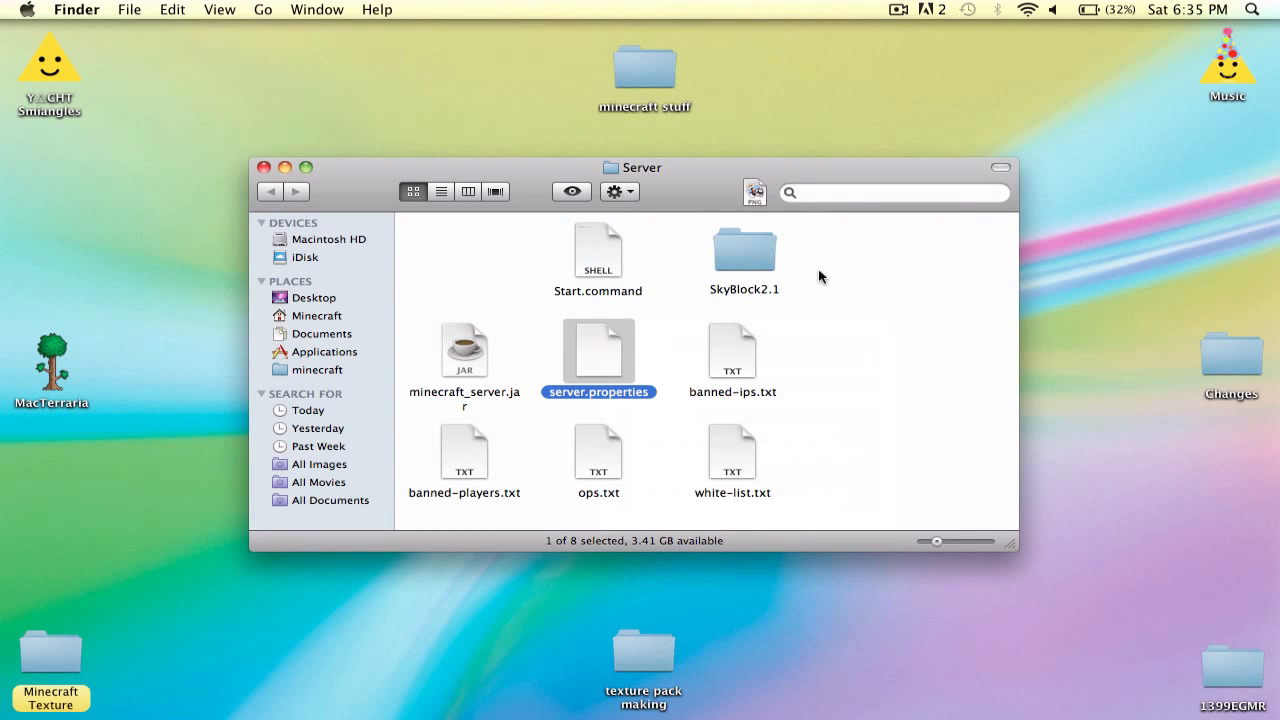